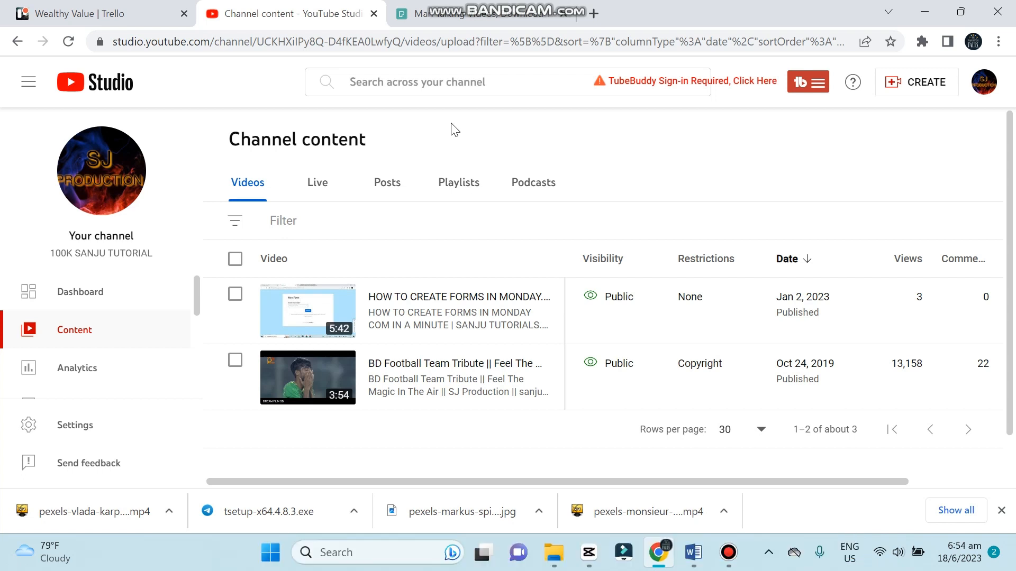
pyautogui.moveTo(906, 89)
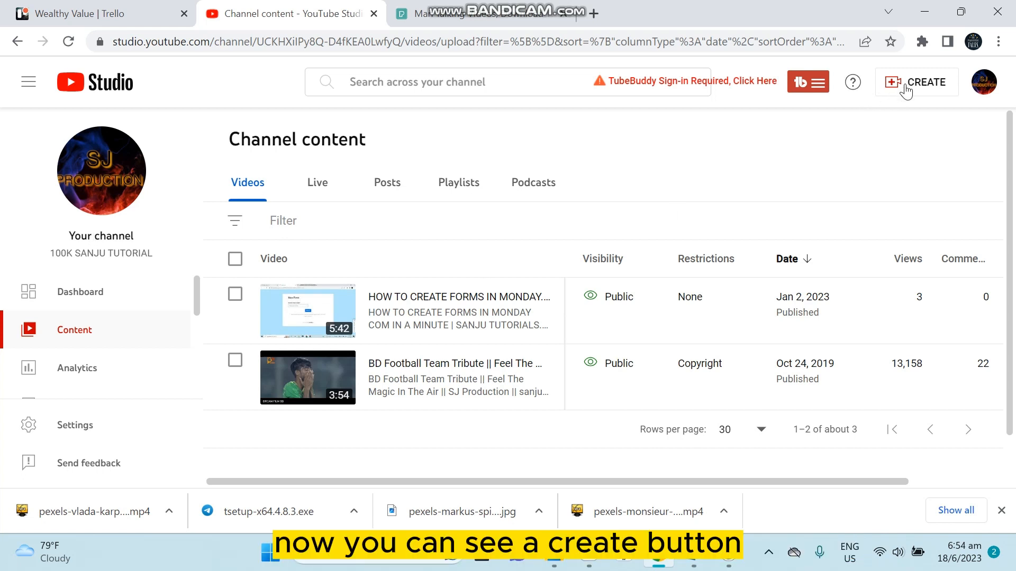
# Choose Upload videos from CREATE to bring up the upload dialog
pyautogui.click(916, 83)
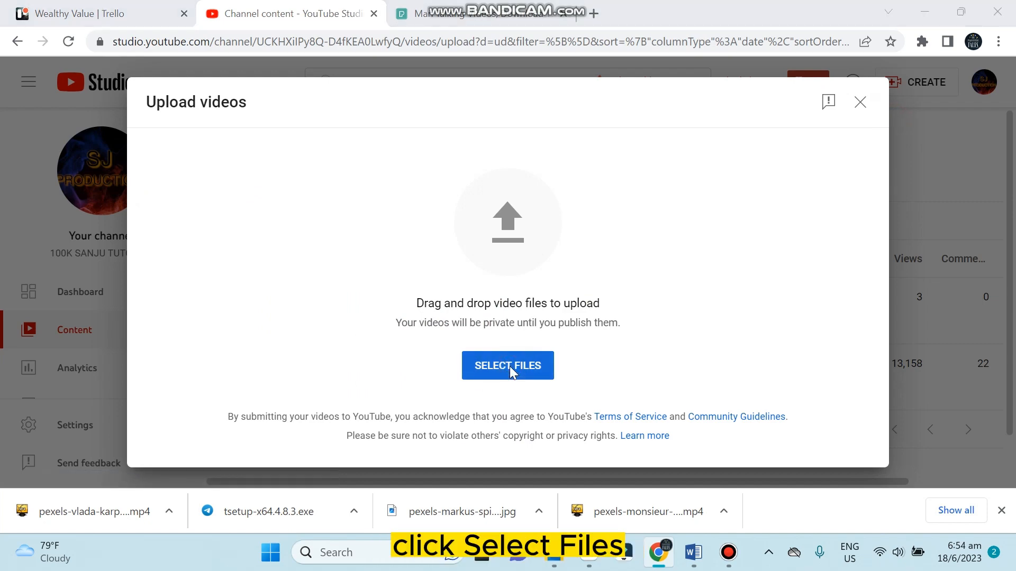
# Select the vertical pexels video file from the computer to start uploading
pyautogui.click(508, 365)
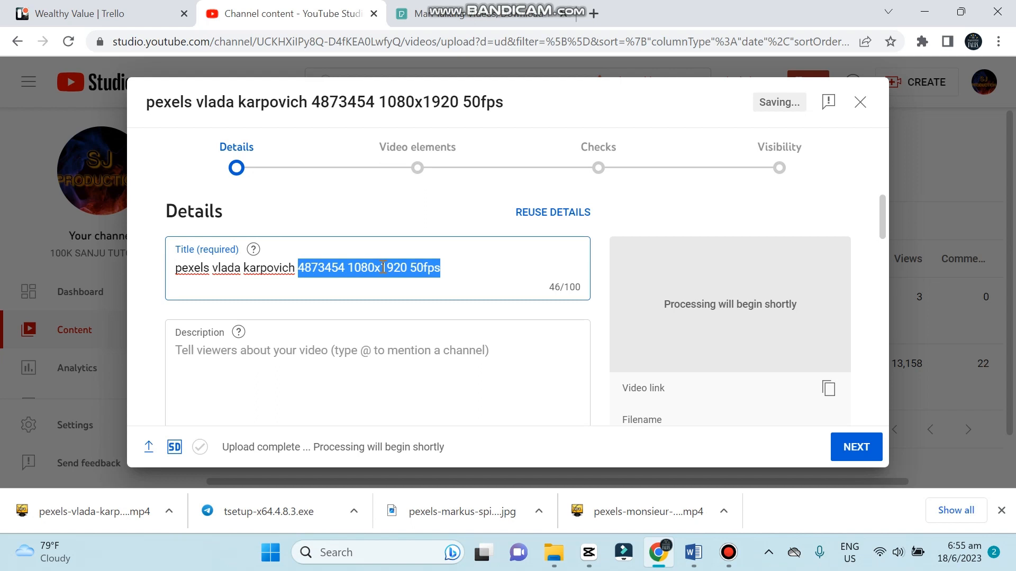
# Replace the title's numbers with #shorts and save, leaving 'pexels vlada karpovich #shorts' as a draft
pyautogui.press('Delete')
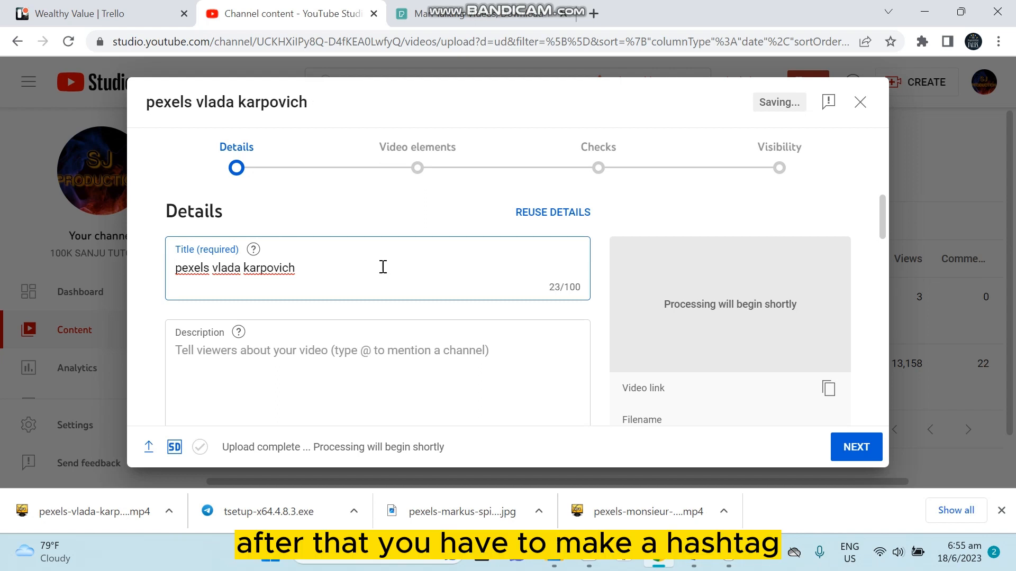
pyautogui.write('#')
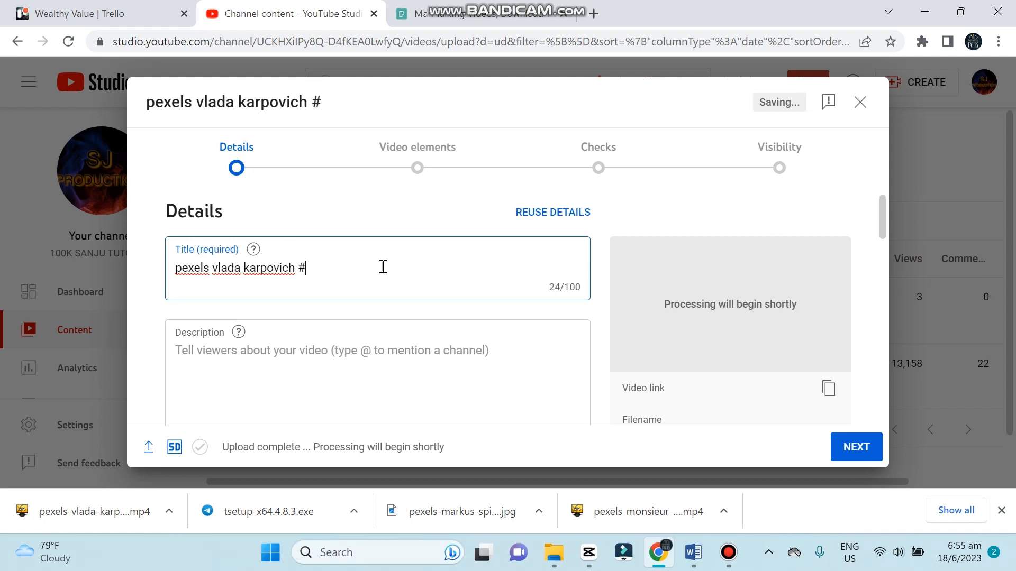
pyautogui.write('shorts')
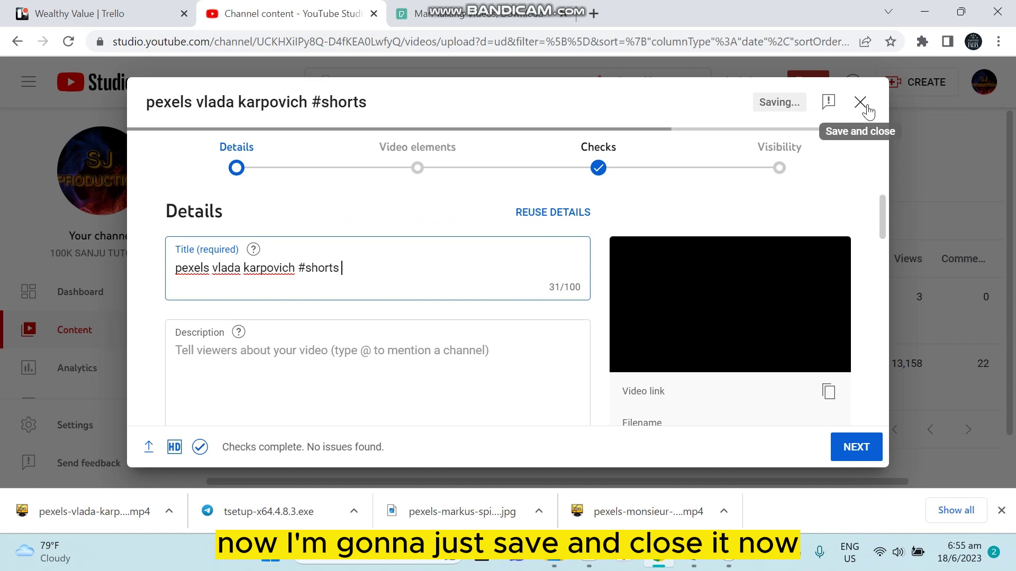
pyautogui.click(859, 102)
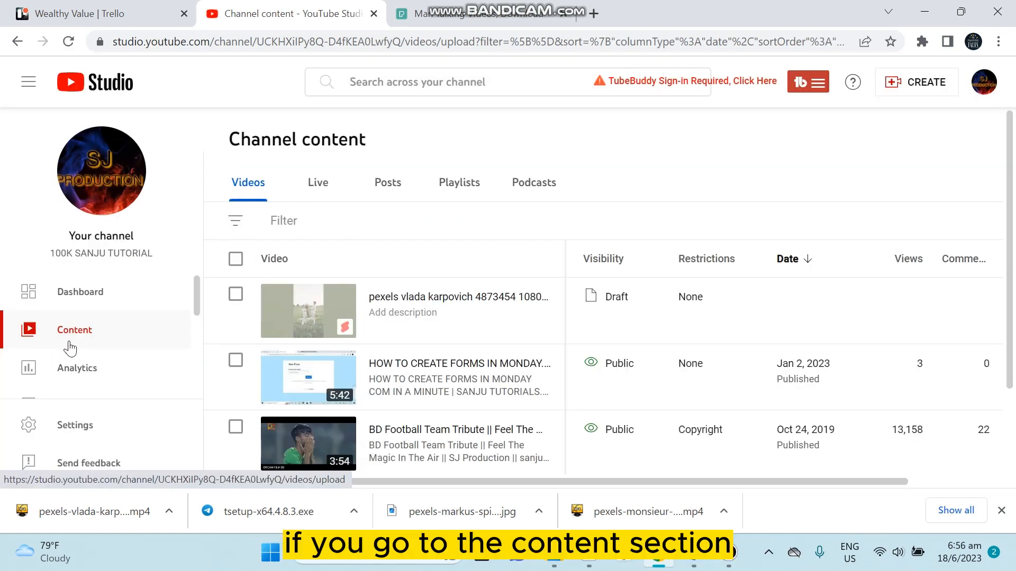
pyautogui.moveTo(347, 335)
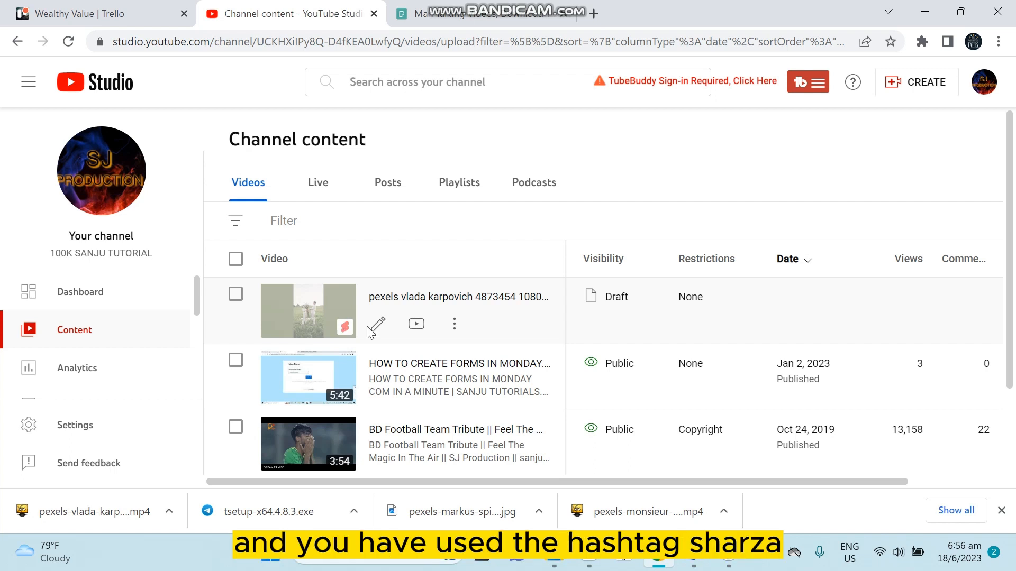
pyautogui.moveTo(465, 306)
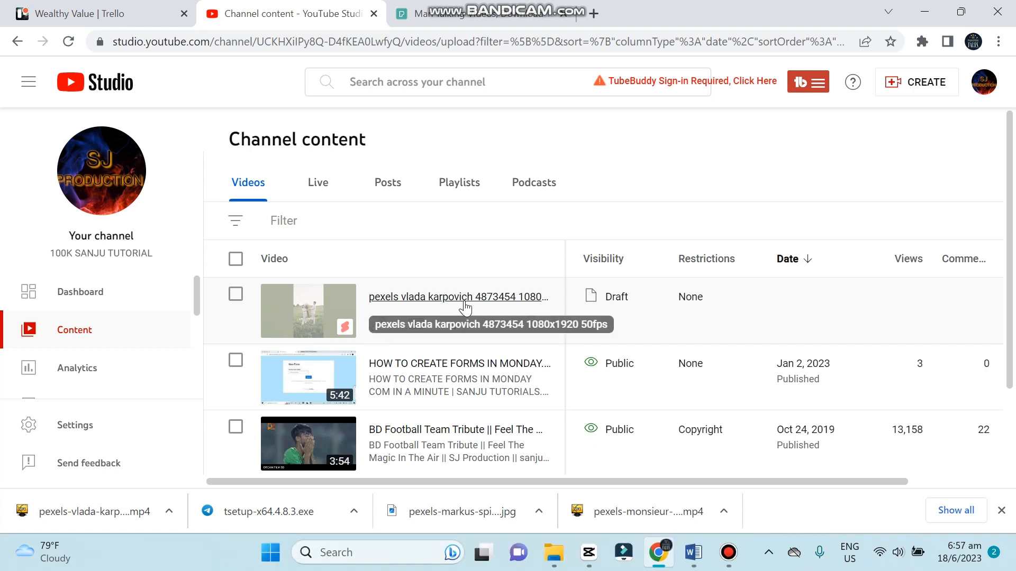